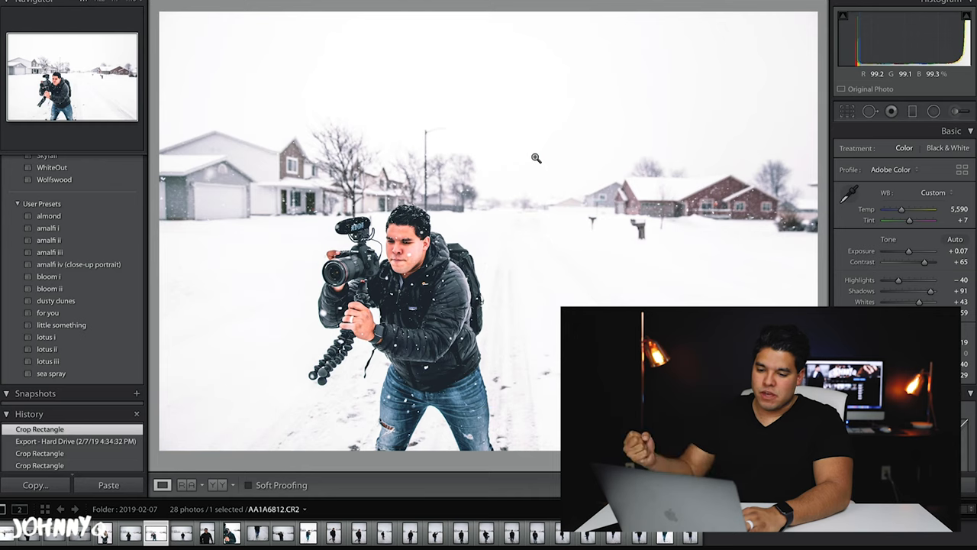
mouse_move(156, 534)
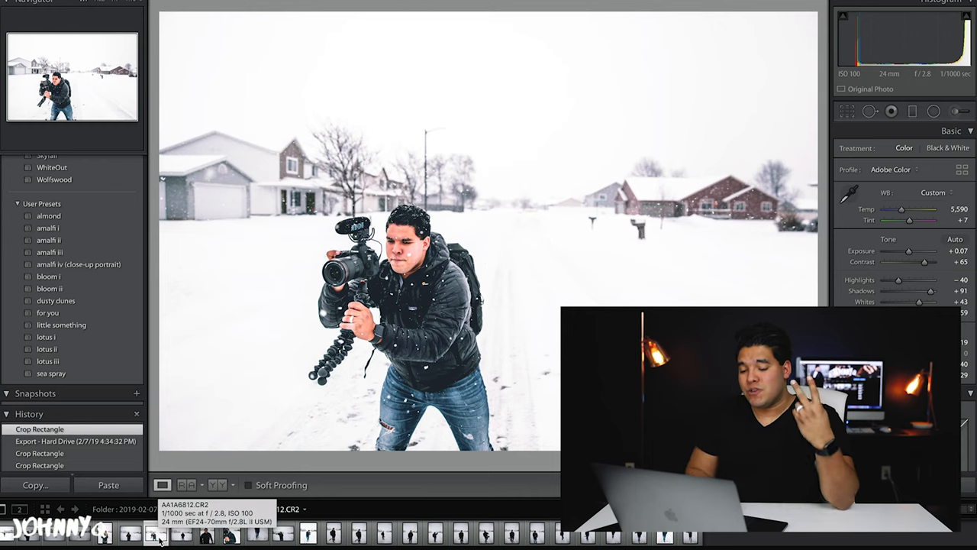
- Export the snowy street photo to the Desktop, scrolling to File Settings and Image Sizing
left_click(157, 535)
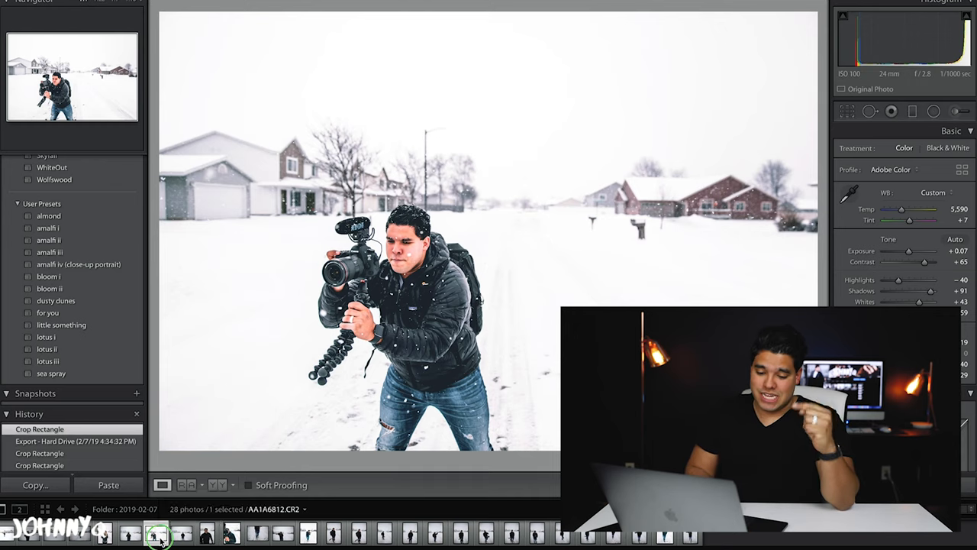
right_click(161, 534)
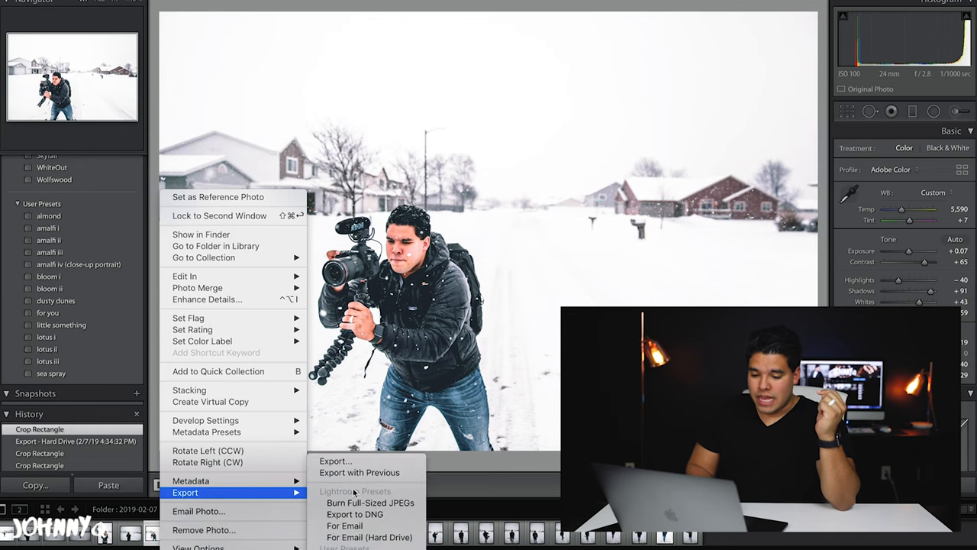
left_click(334, 460)
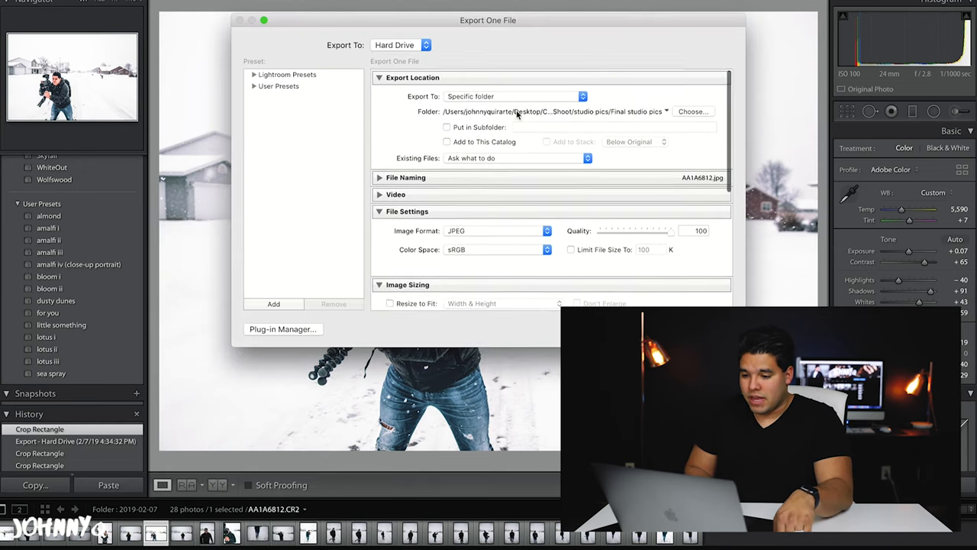
left_click(515, 96)
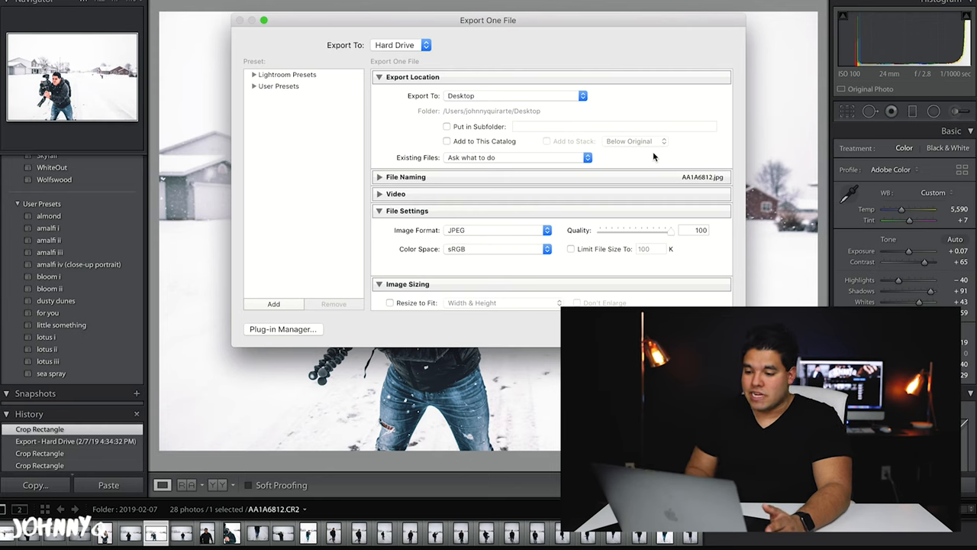
scroll("down", 3)
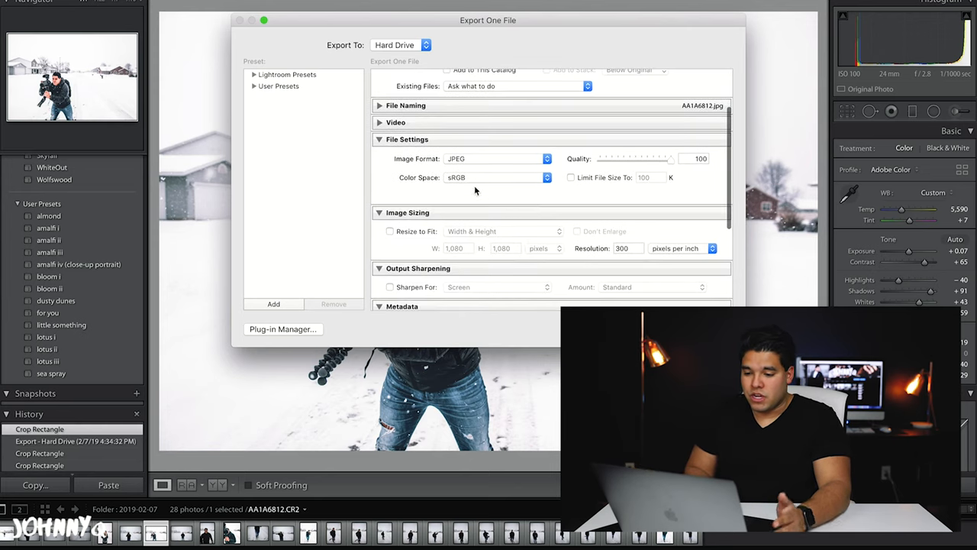
scroll("down", 3)
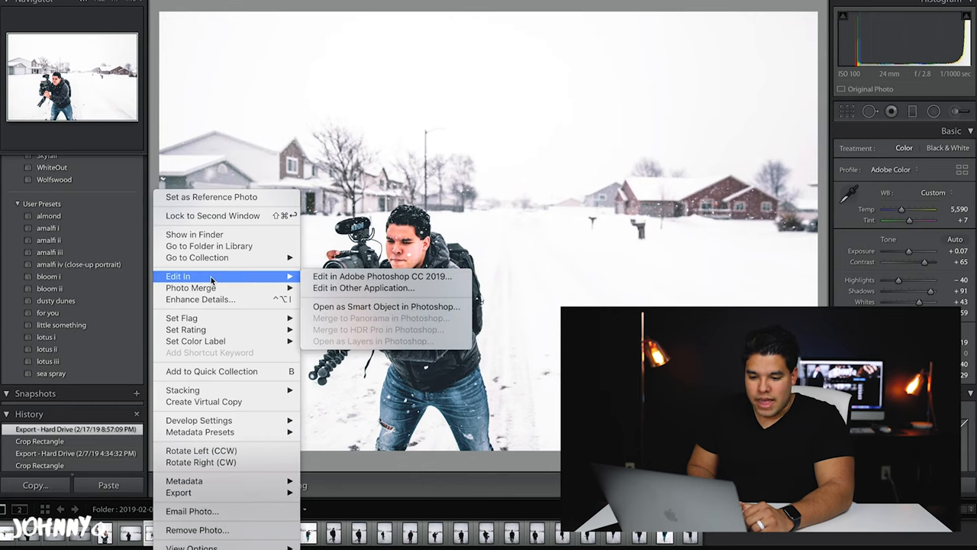
mouse_move(382, 275)
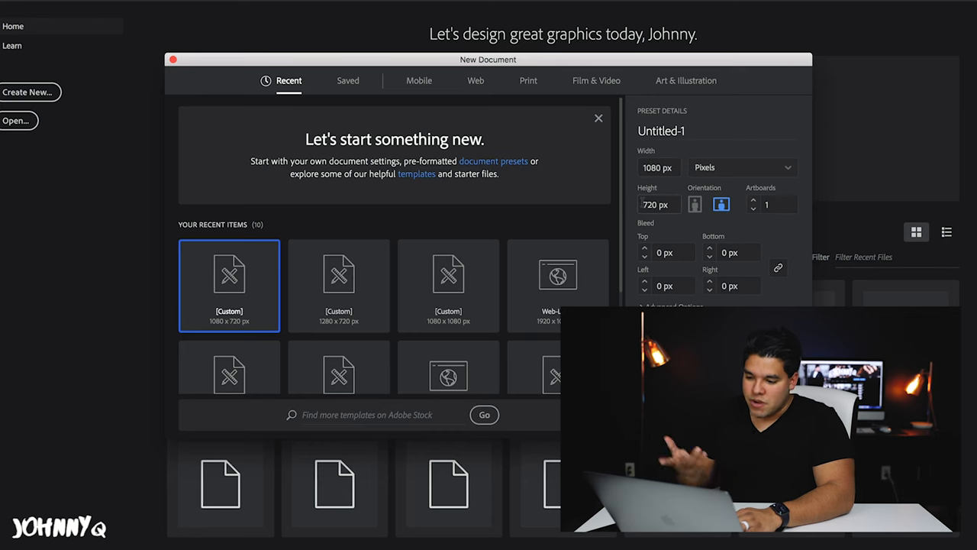
- Create a new 1080 × 720 px Illustrator document from the custom preset
left_click(598, 118)
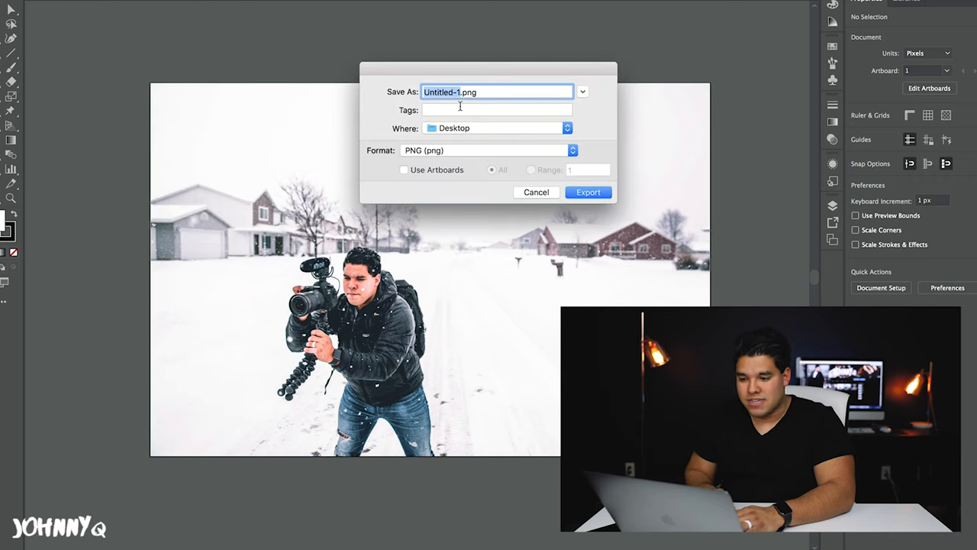
- Enter 'Broll' as the PNG export file name
type("Broll Thumbnia")
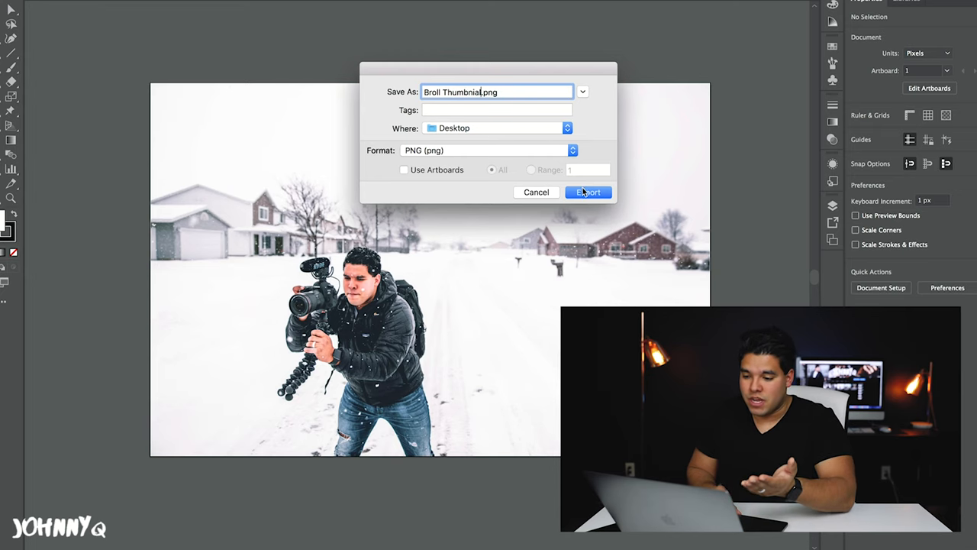
- Export the PNG with Screen (72 ppi) resolution in PNG Options
left_click(587, 192)
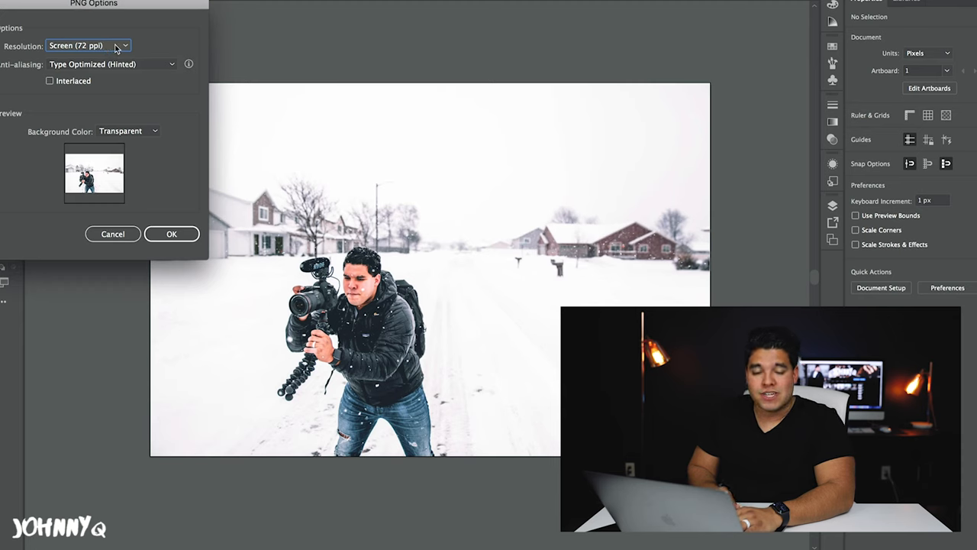
left_click(88, 45)
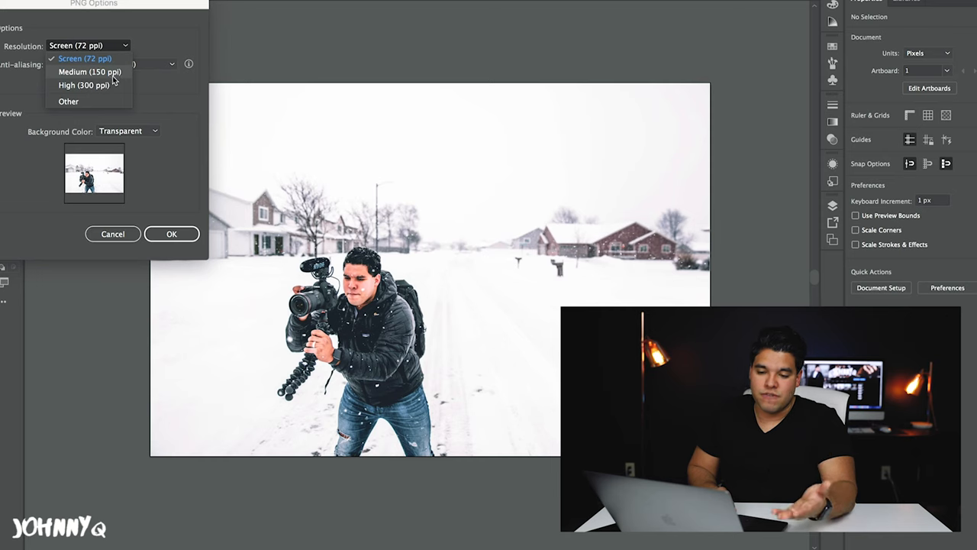
mouse_move(122, 78)
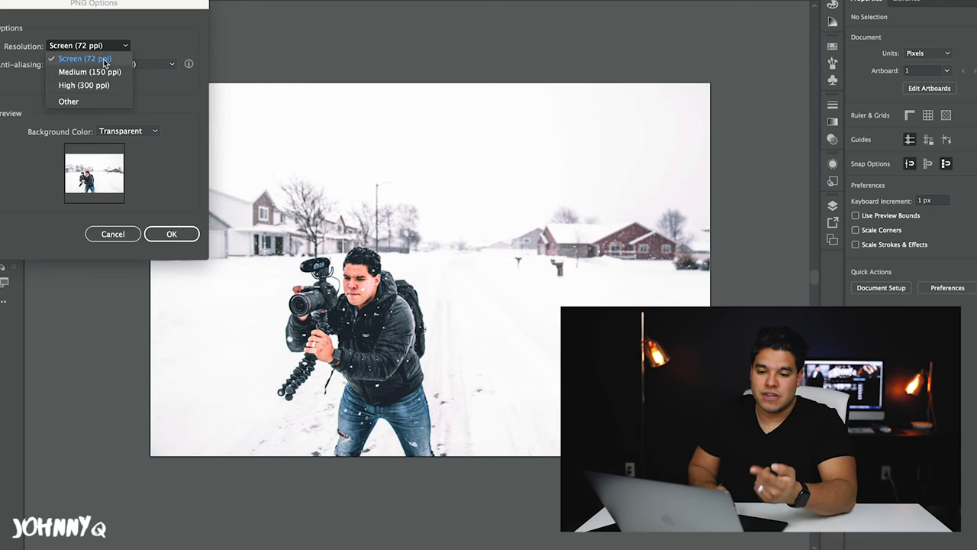
left_click(84, 58)
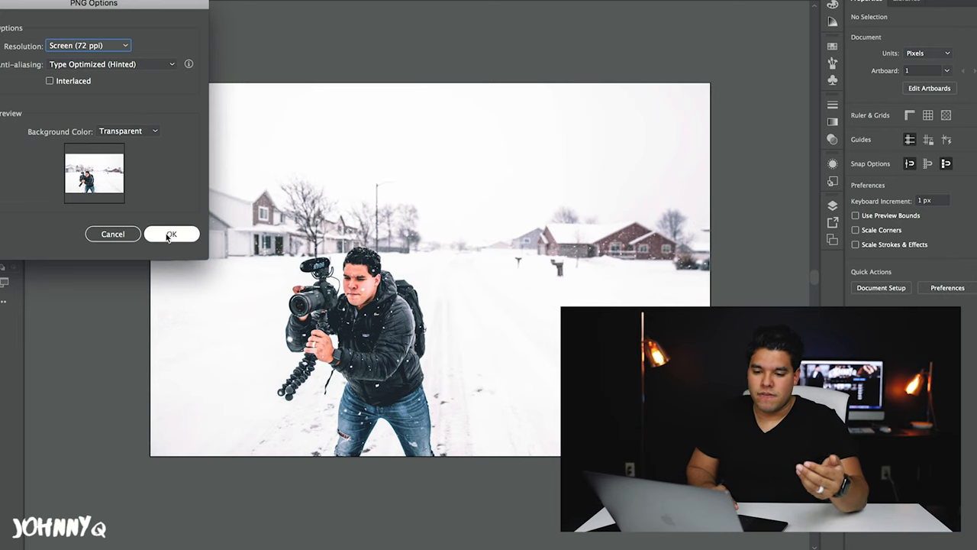
left_click(171, 233)
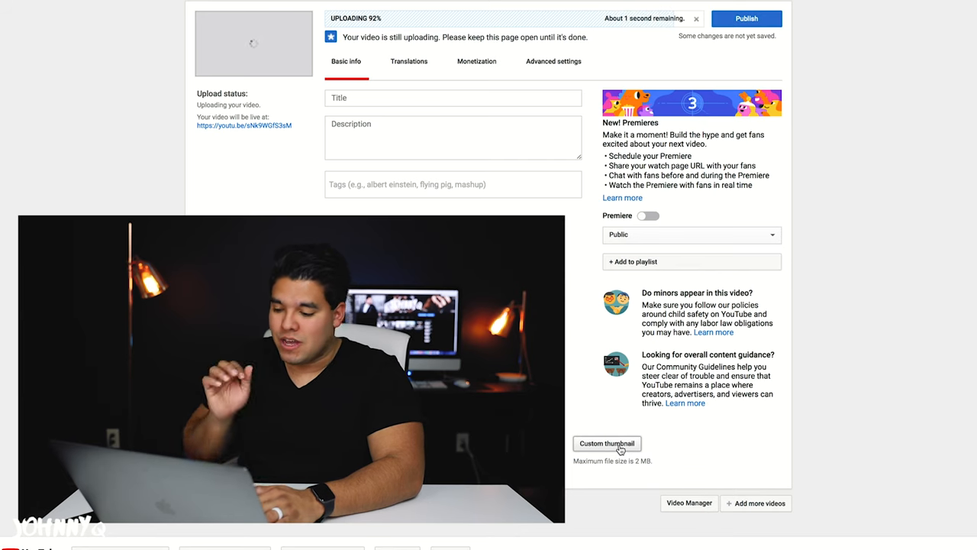
- Choose Broll Thumbnial.png from the Desktop as the custom thumbnail
left_click(607, 443)
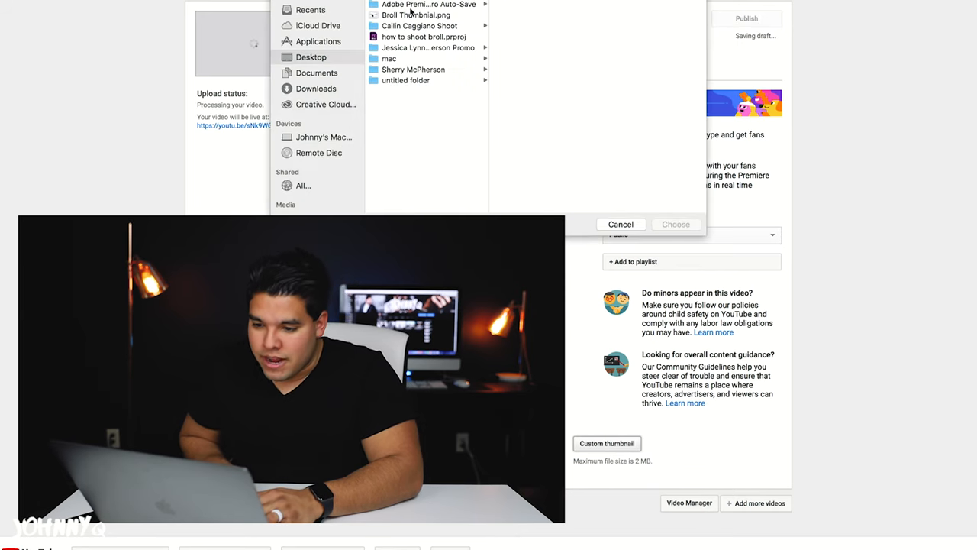
left_click(416, 15)
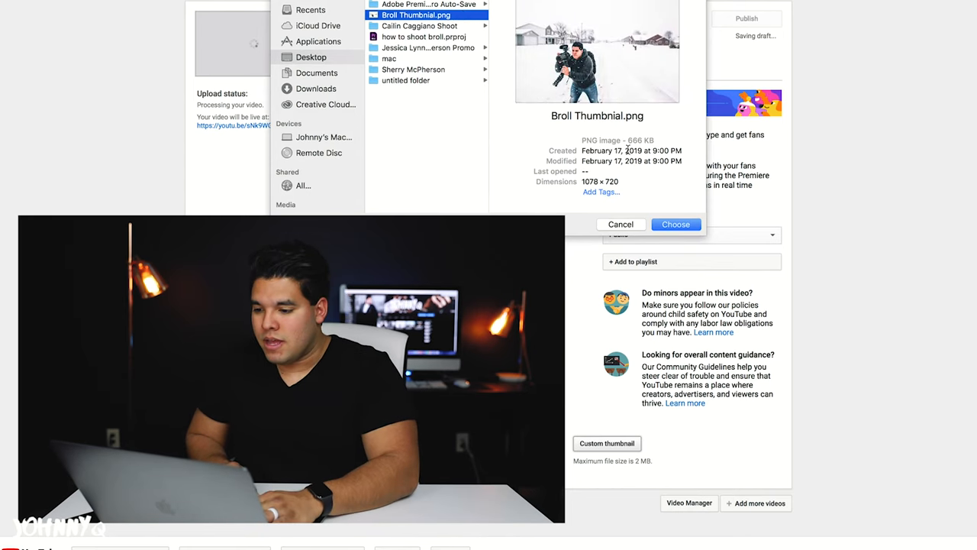
left_click(675, 224)
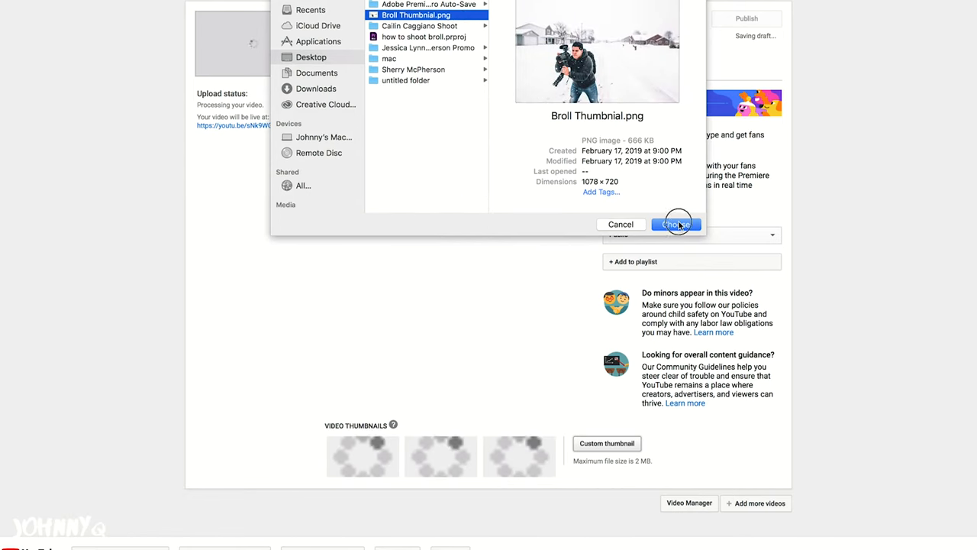
left_click(675, 224)
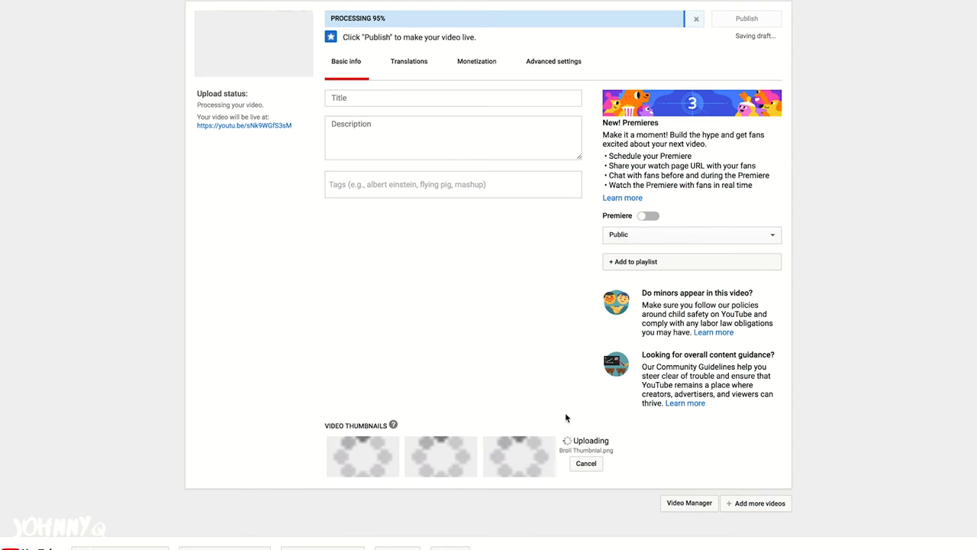